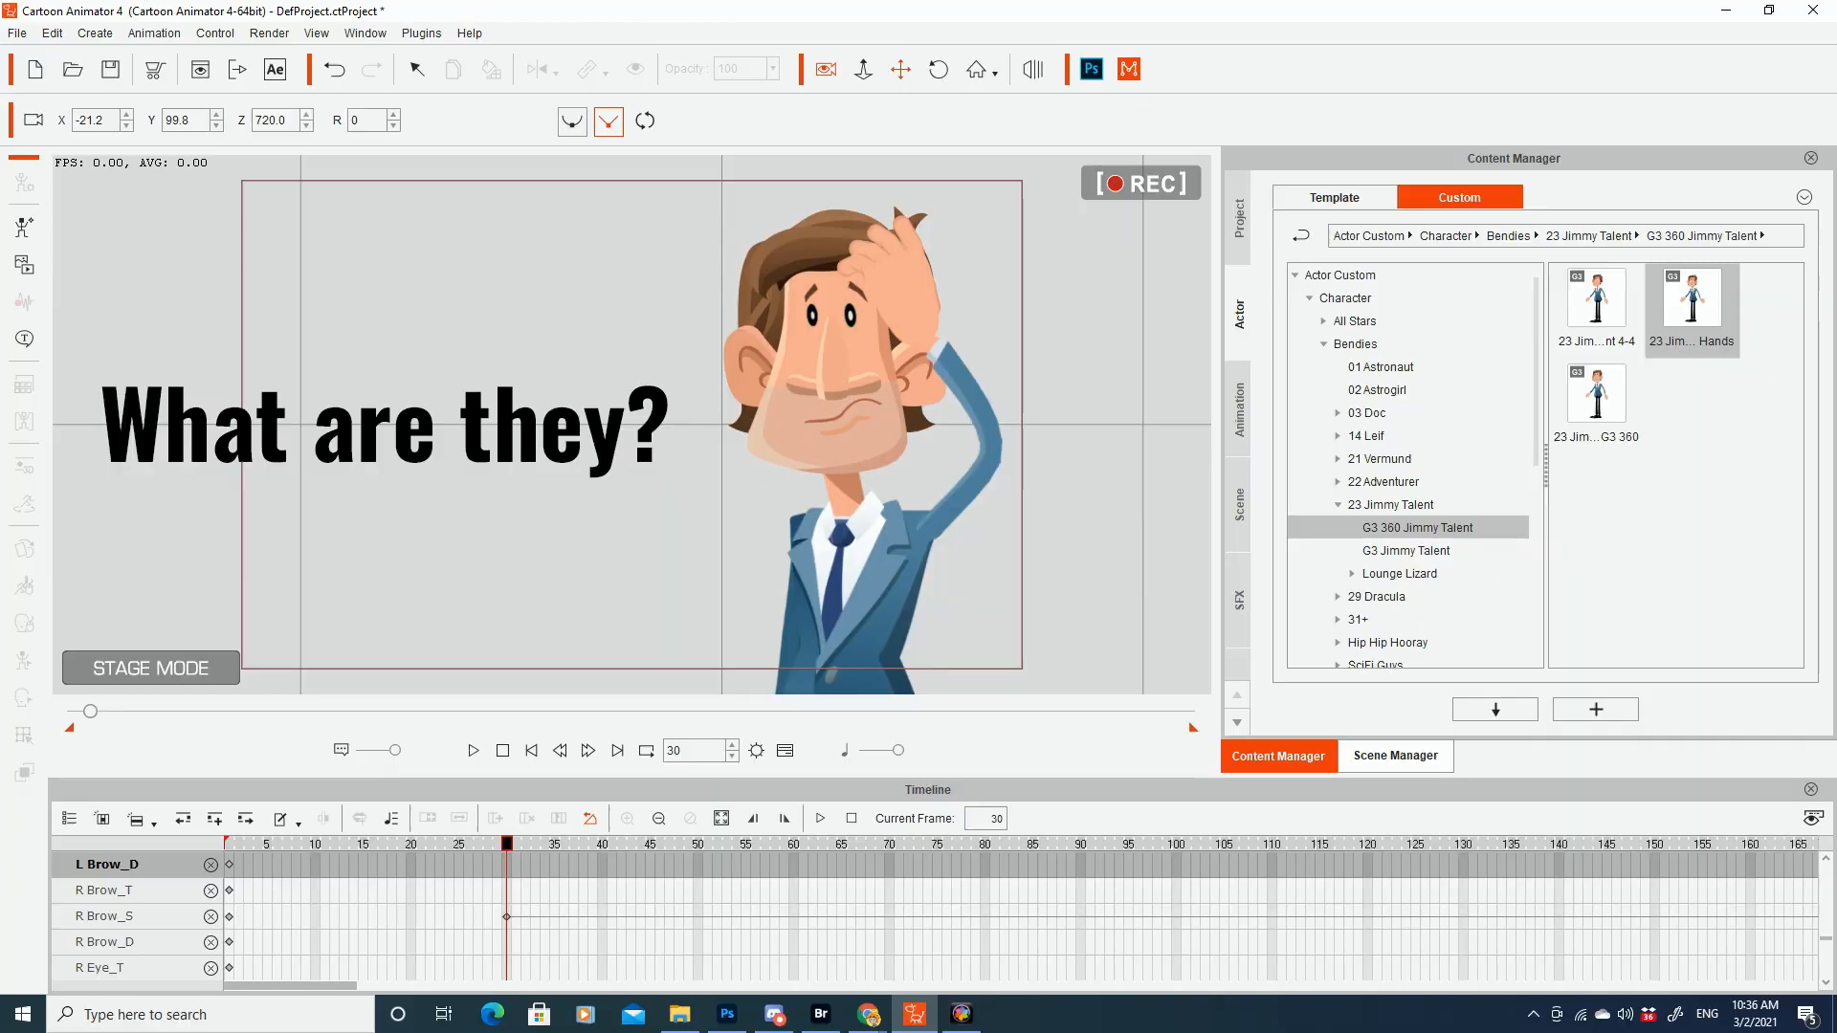
Key the right hand raised with open palm at frame 320 in the 2D Motion Key Editor
{"action": "left_click", "coordinate": [473, 750]}
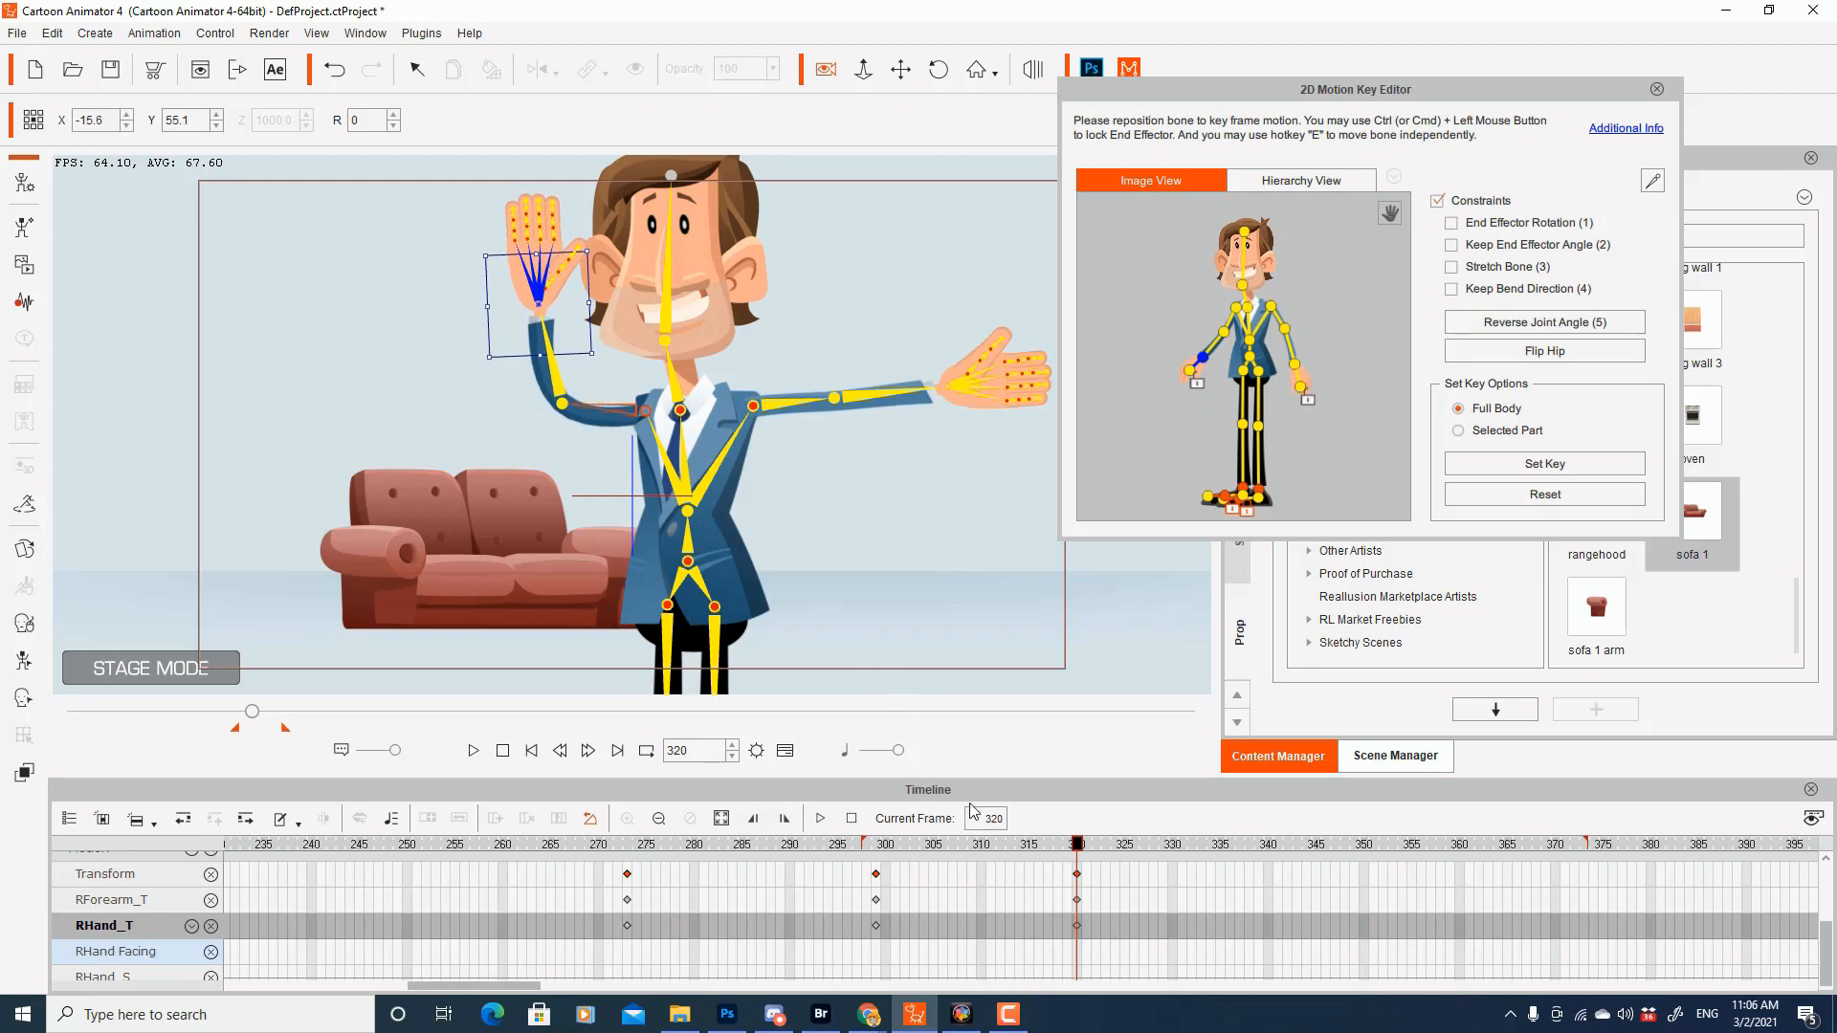
Drag the RHand bone outward to add a keyframe at frame 341
{"action": "left_click", "coordinate": [1259, 872]}
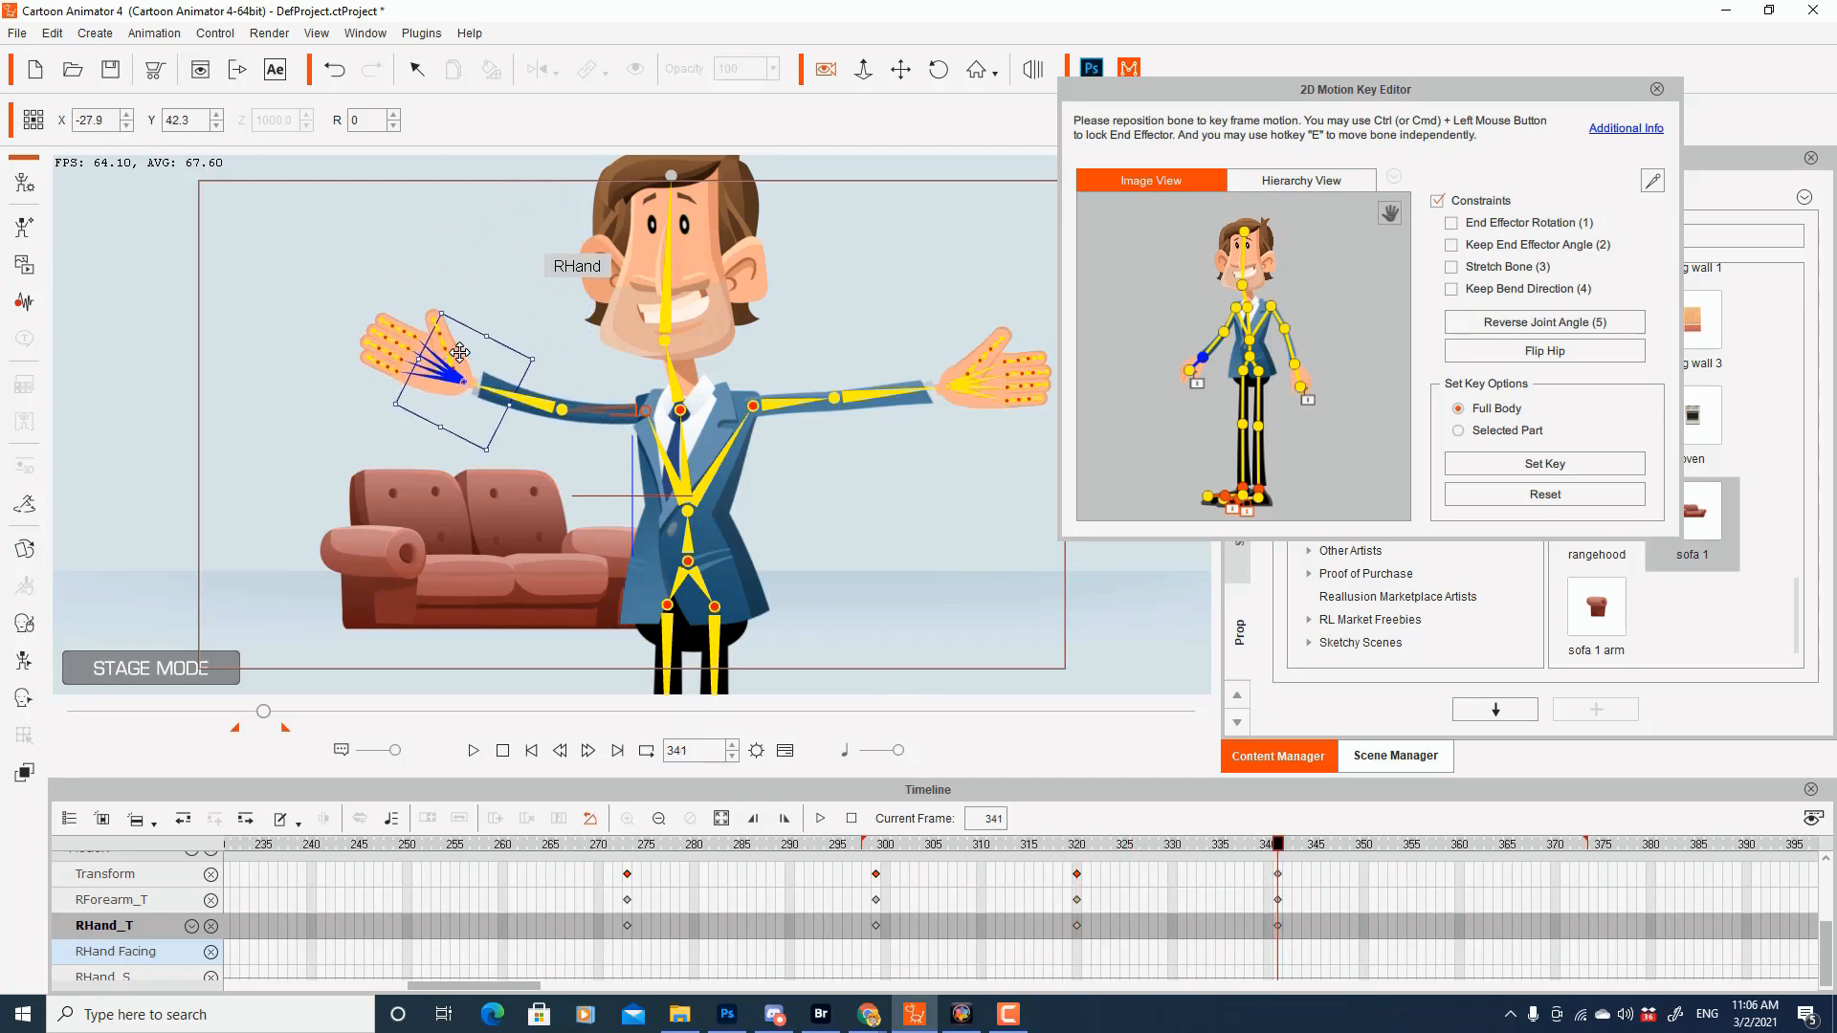
{"action": "left_click", "coordinate": [878, 844]}
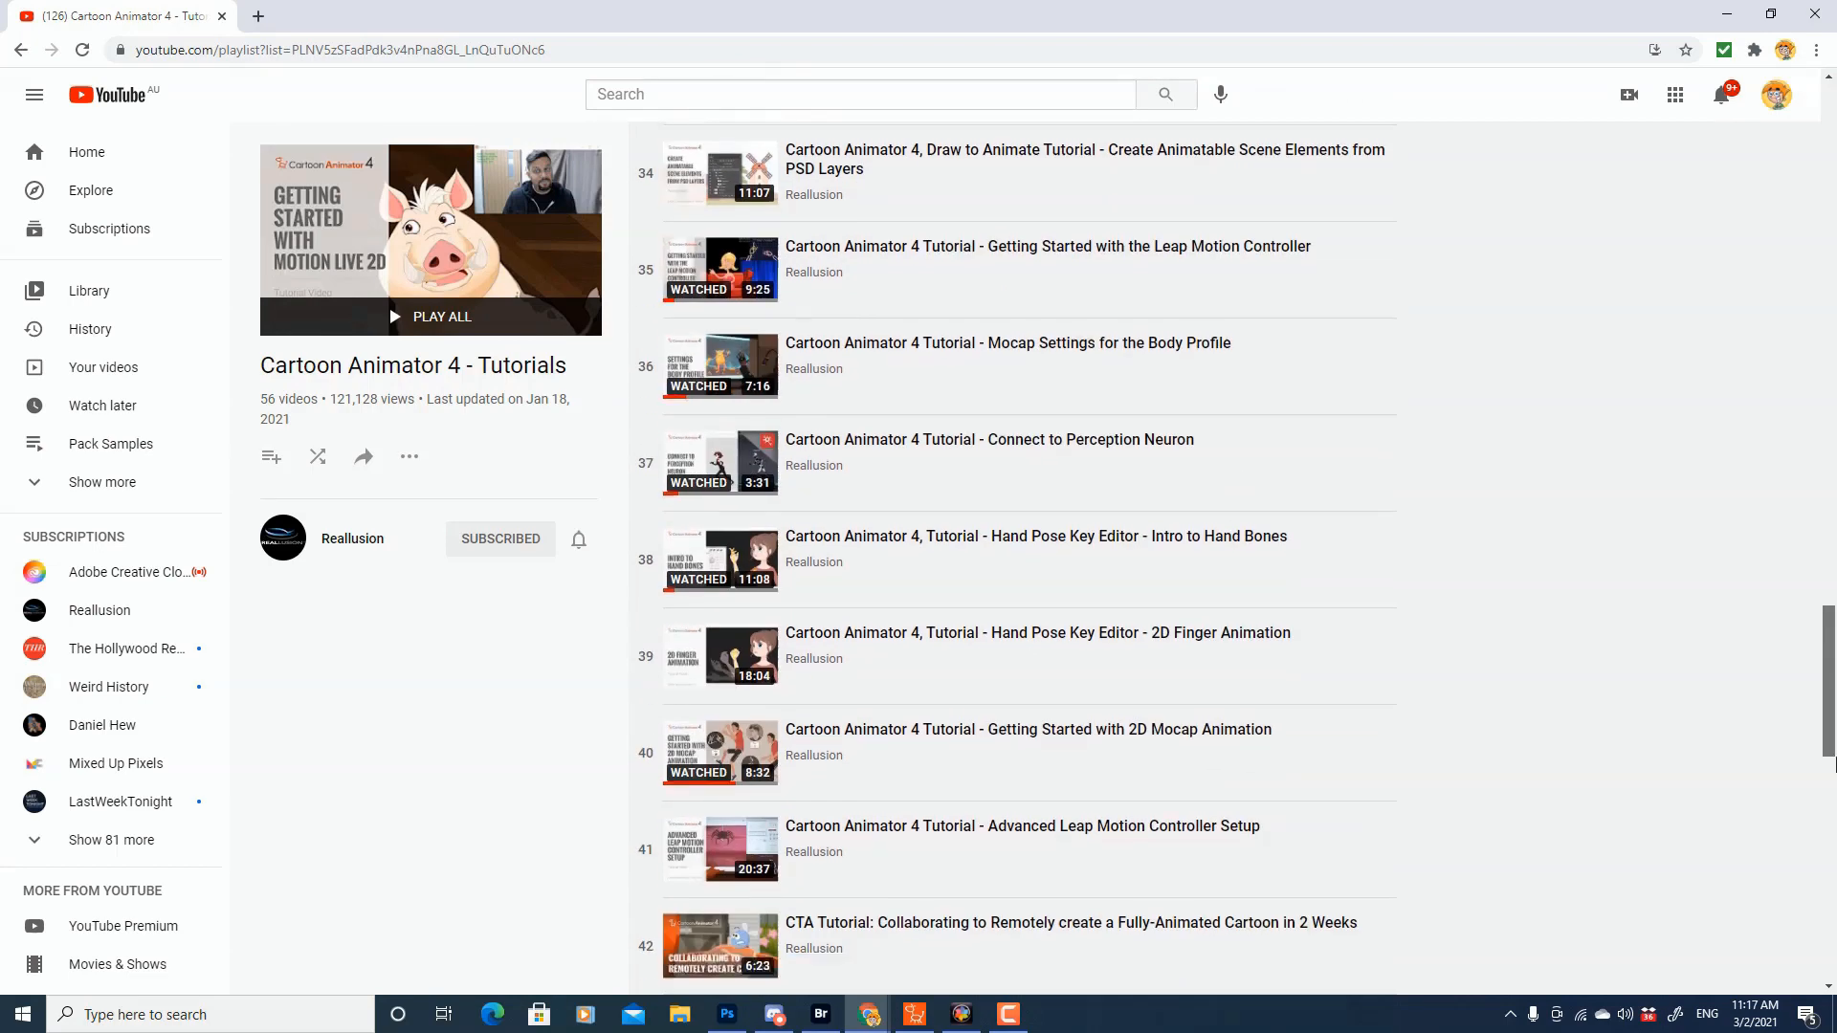
Open video 42, the Reallusion remote-collaboration tutorial, from the YouTube playlist
{"action": "scroll", "scroll_direction": "down", "scroll_amount": 3}
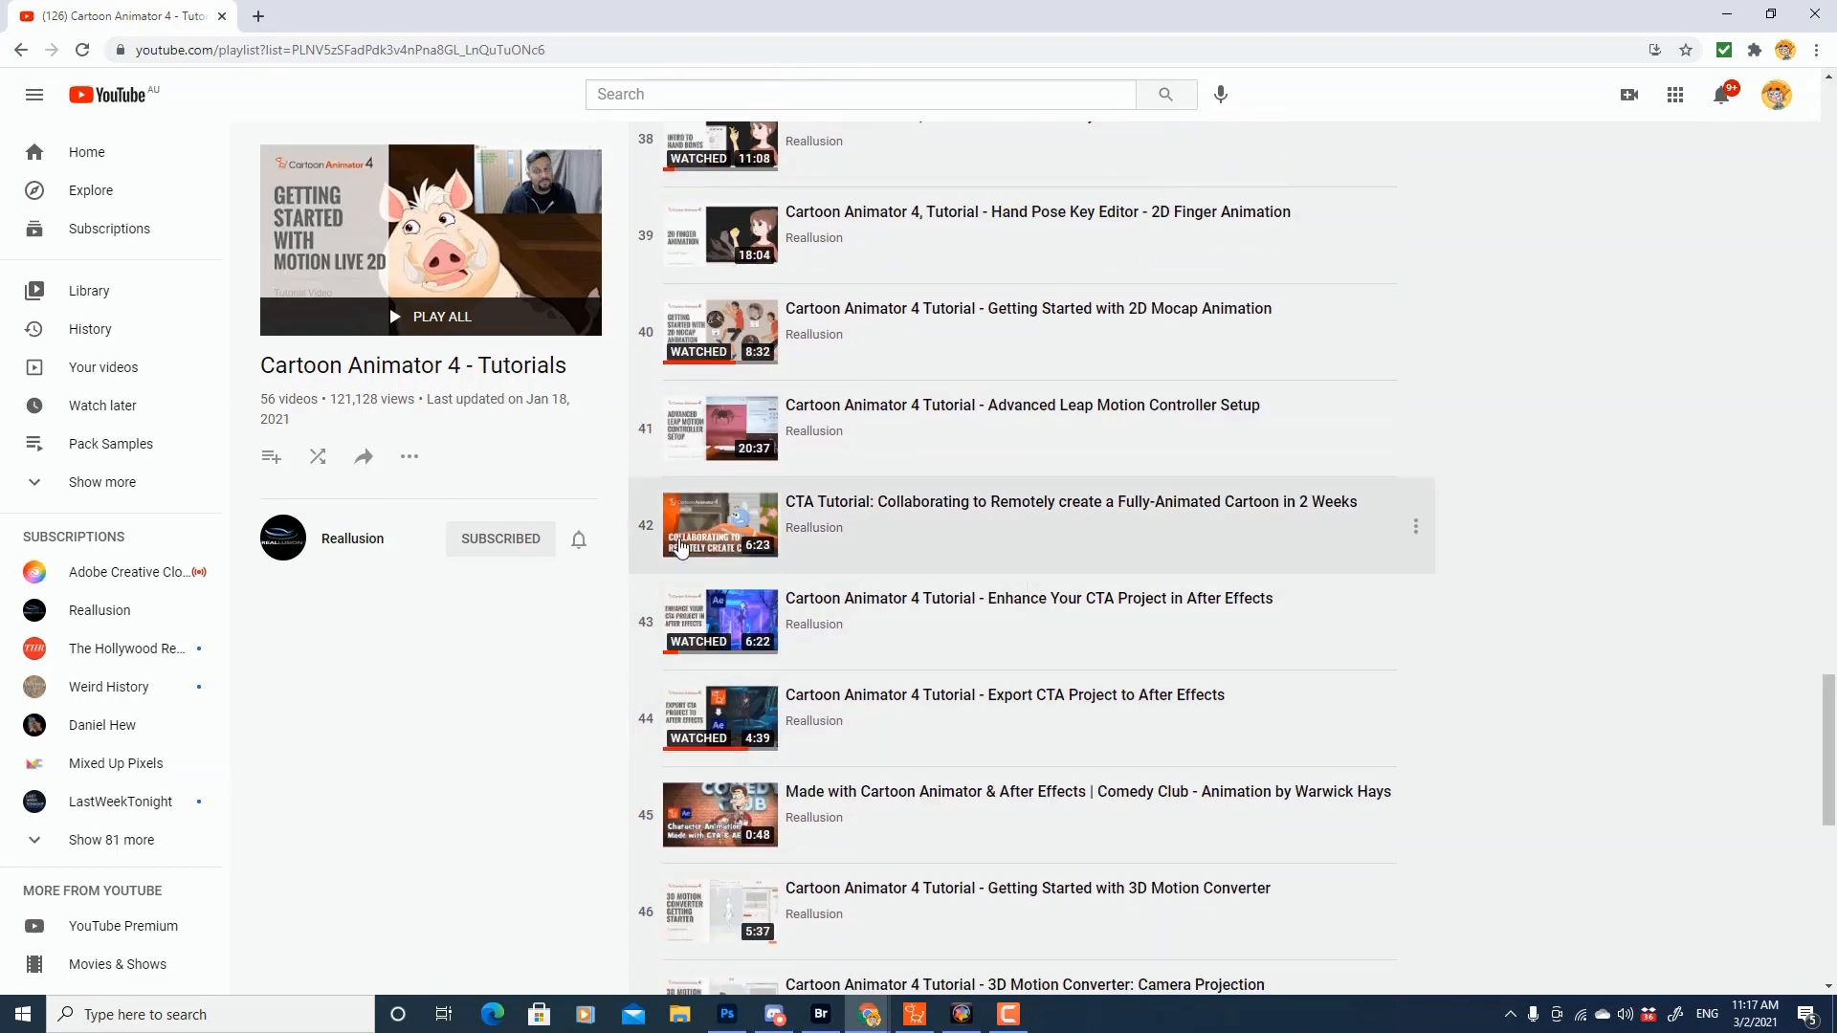
{"action": "left_click", "coordinate": [721, 524]}
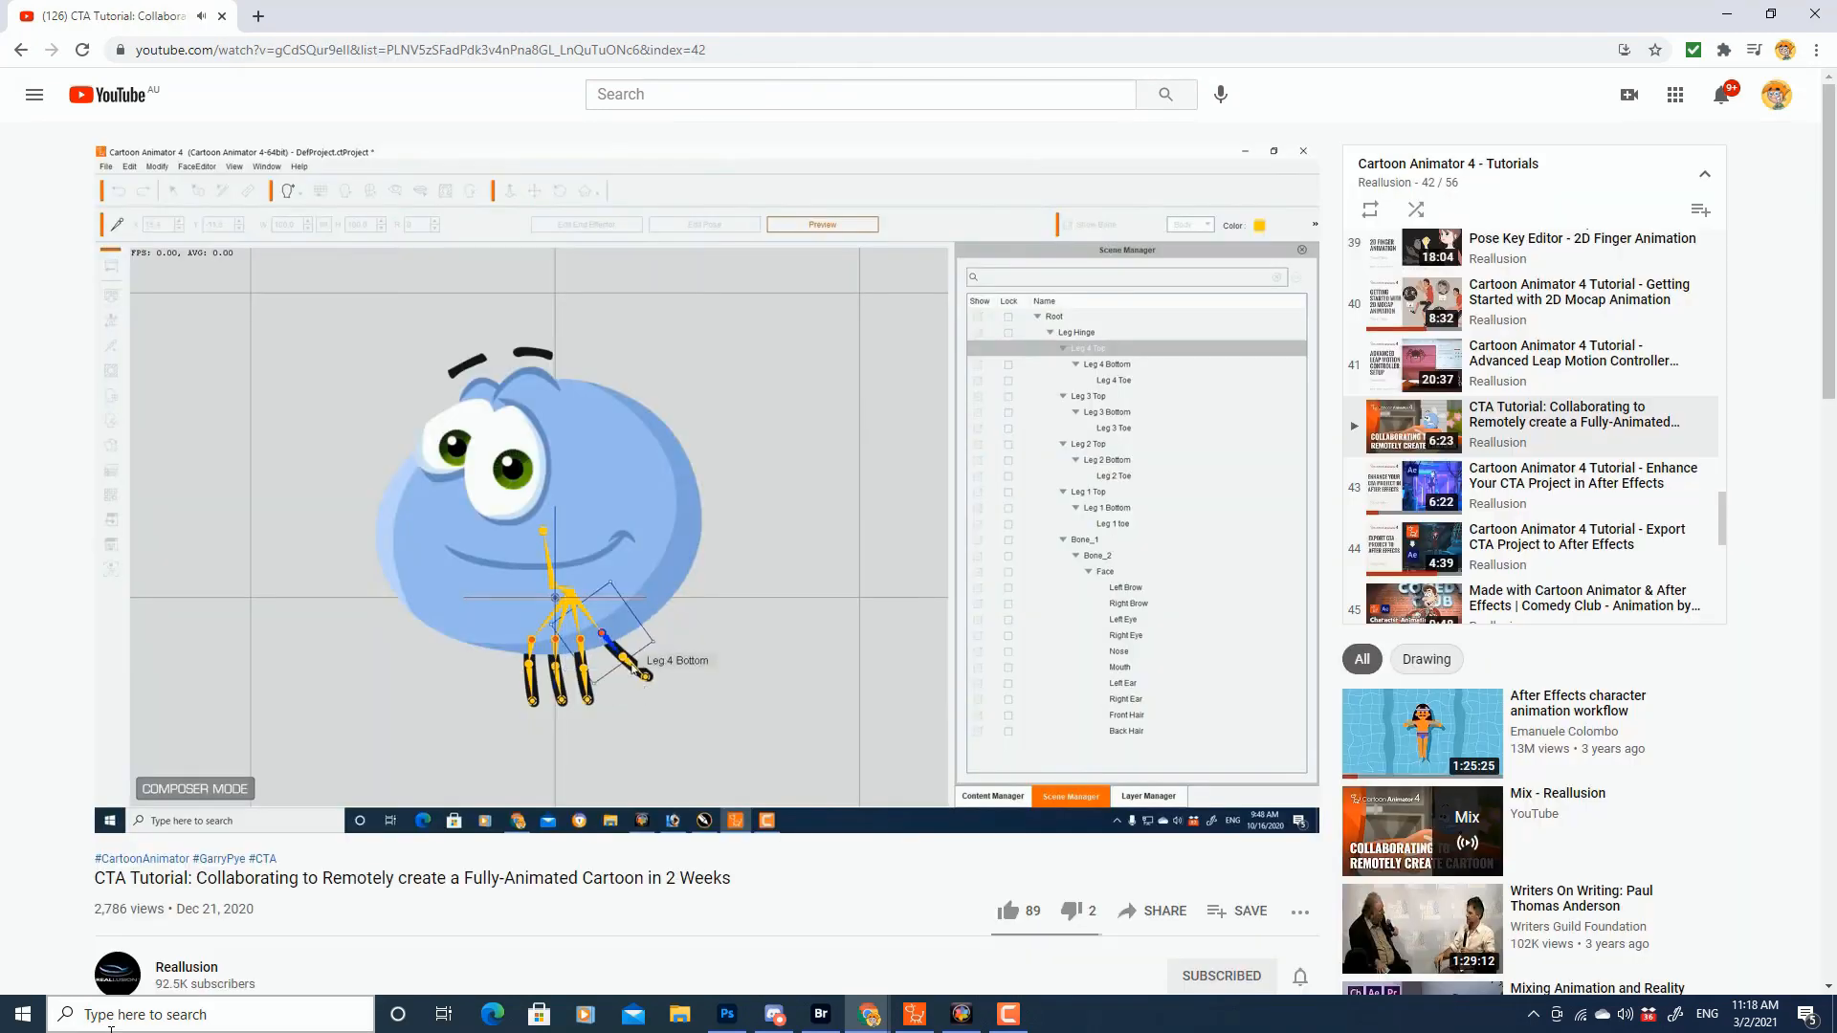